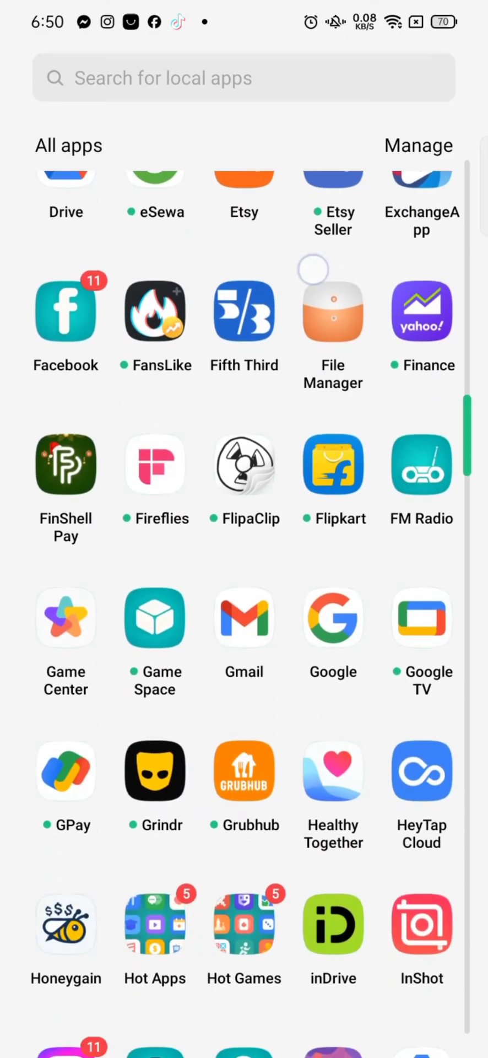
Scroll the All apps drawer and launch MetaTrader 4.
scroll("down", 3)
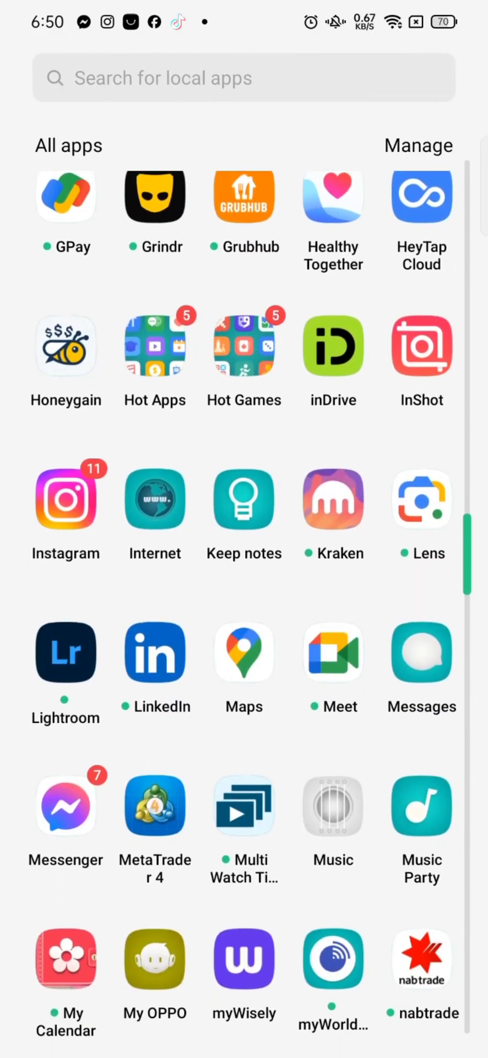
left_click(154, 802)
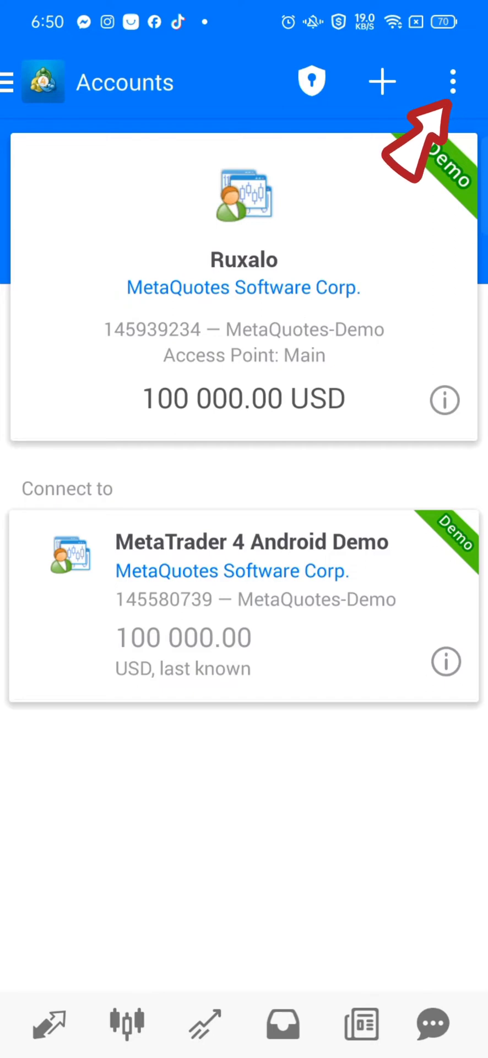
Open the overflow menu with password change and account deletion options for Ruxalo.
left_click(452, 81)
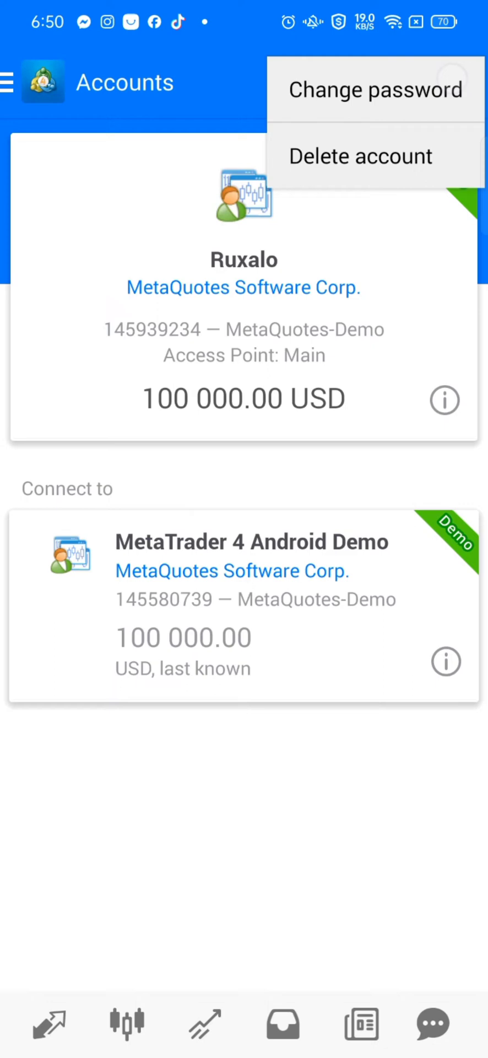
Choose Delete account for Ruxalo and confirm with YES.
left_click(362, 156)
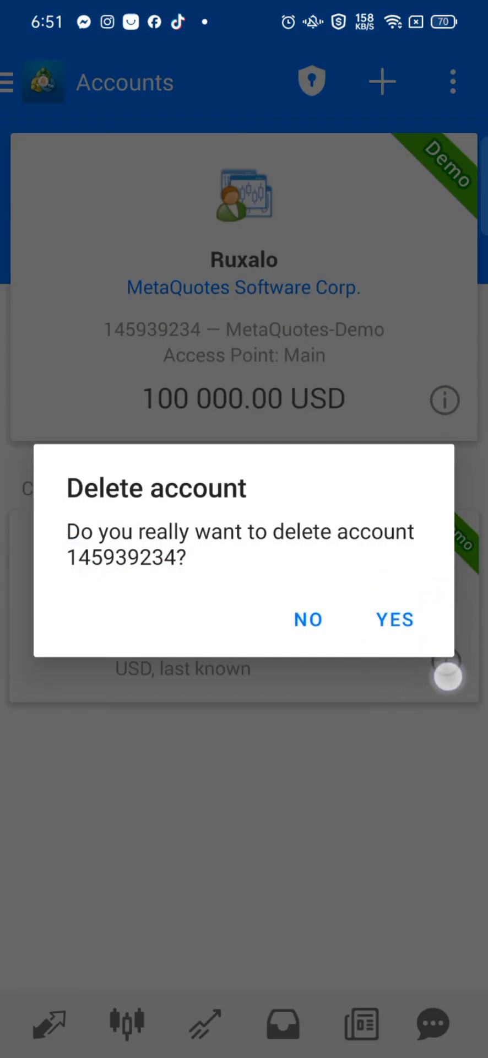
left_click(394, 619)
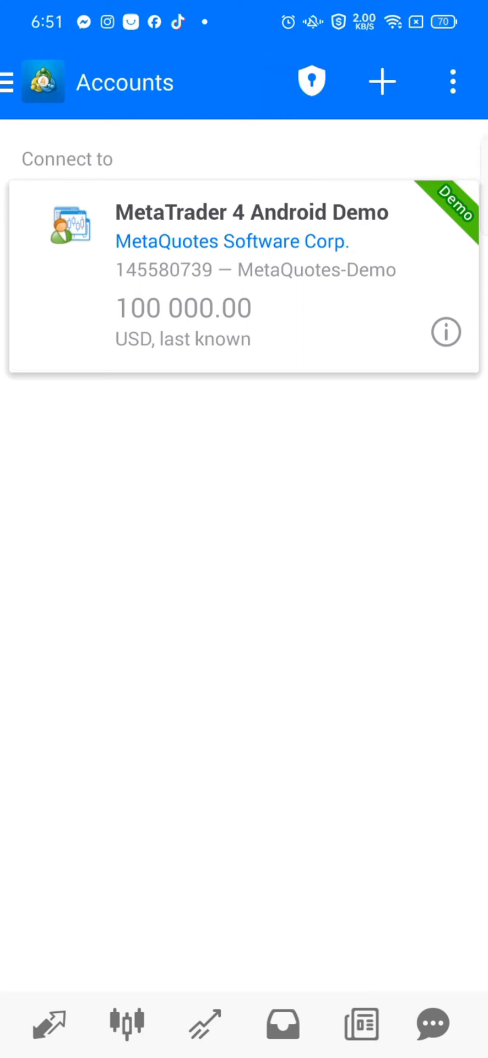
left_click(73, 187)
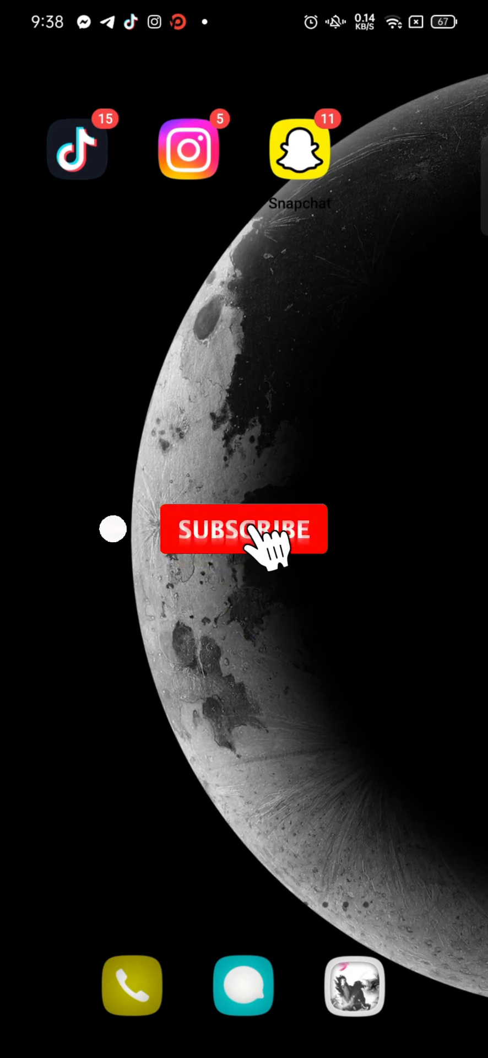
left_click(245, 528)
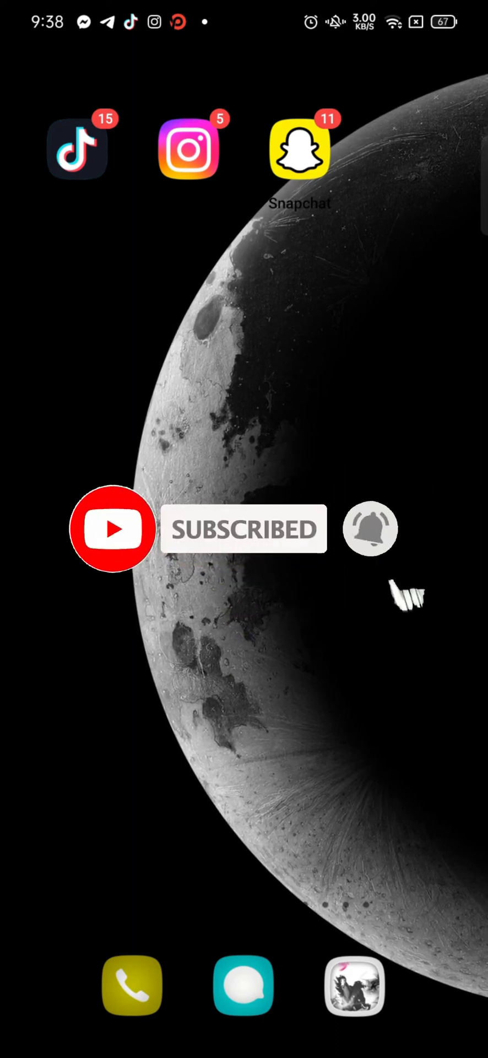